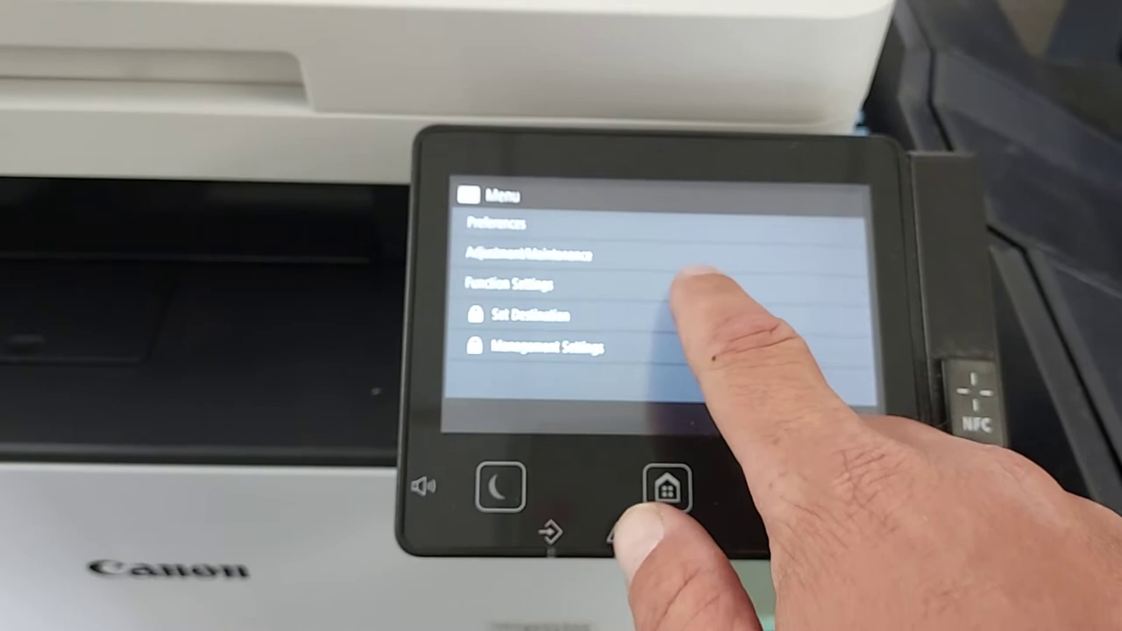
Step: Go to Function Settings, then Store/Access Files
left_click(509, 284)
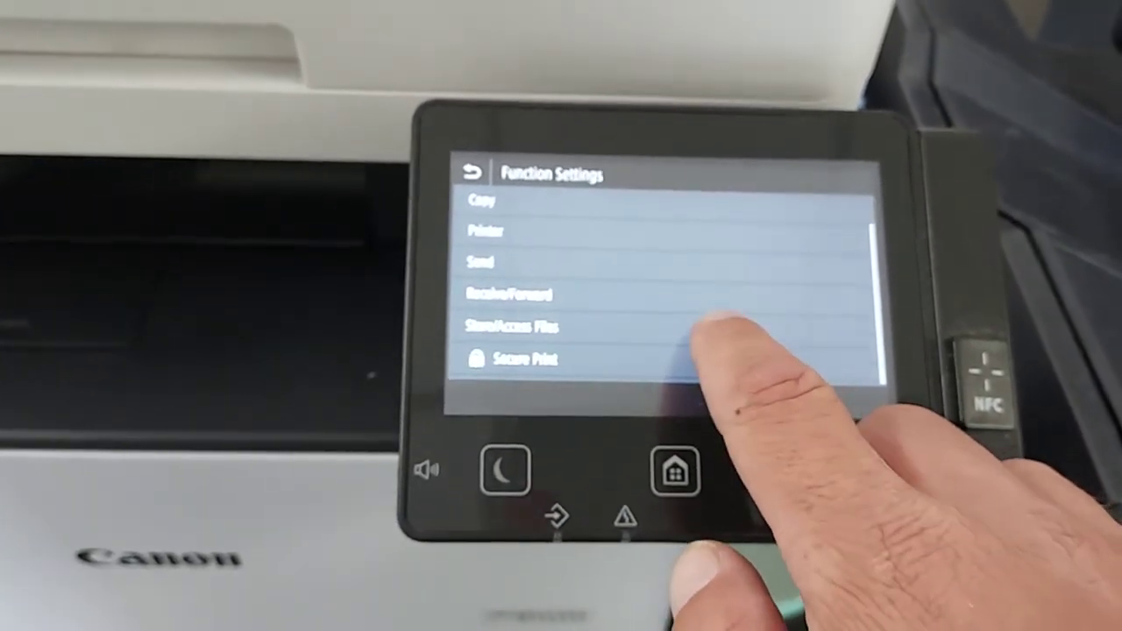
left_click(517, 327)
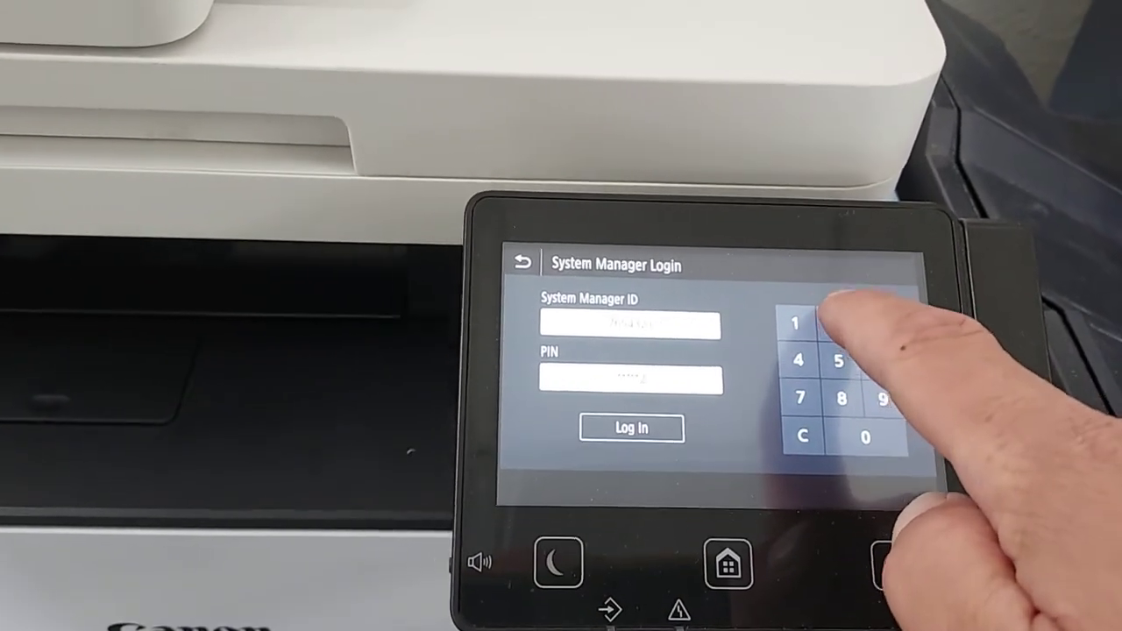
Step: Enter the System Manager ID and PIN on the keypad to log in
left_click(631, 428)
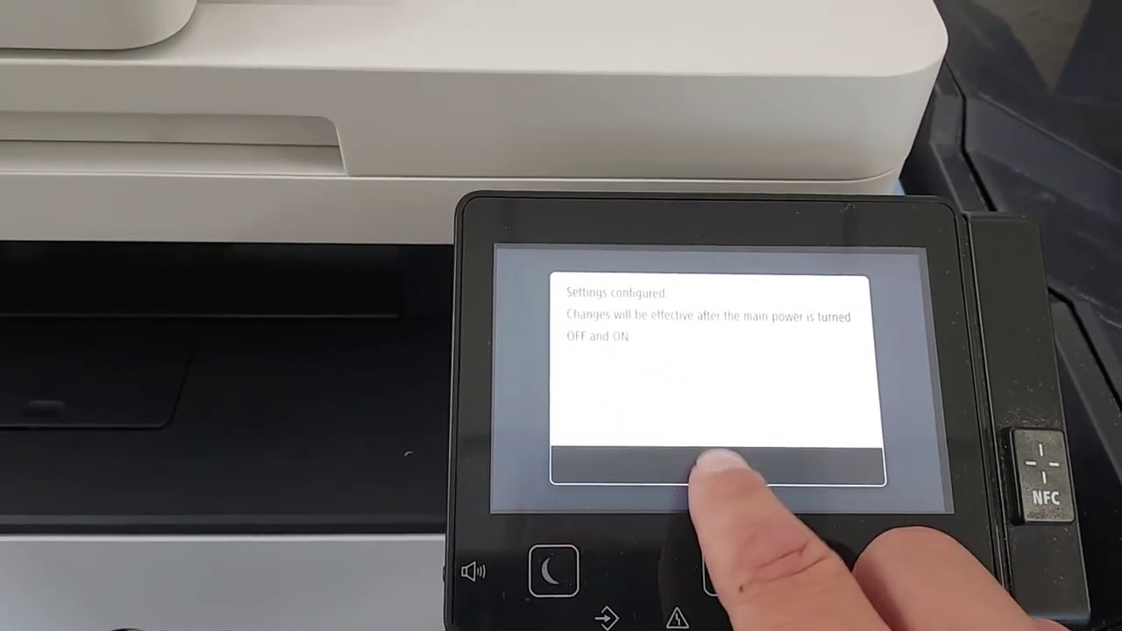
Step: Dismiss the notice that the change takes effect after a main power restart
left_click(714, 469)
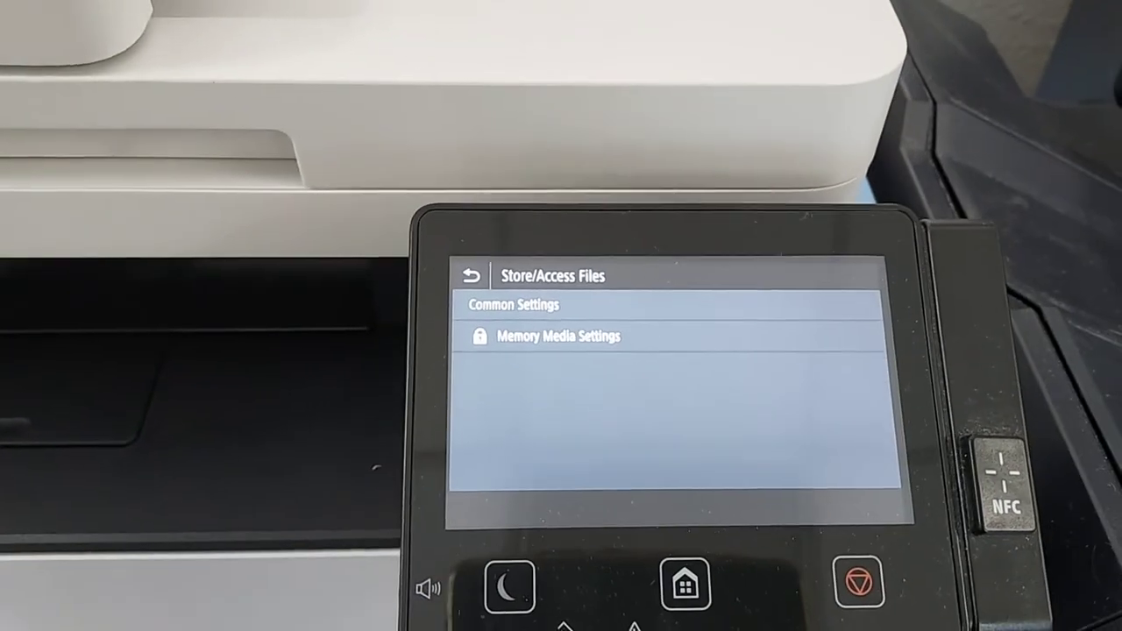